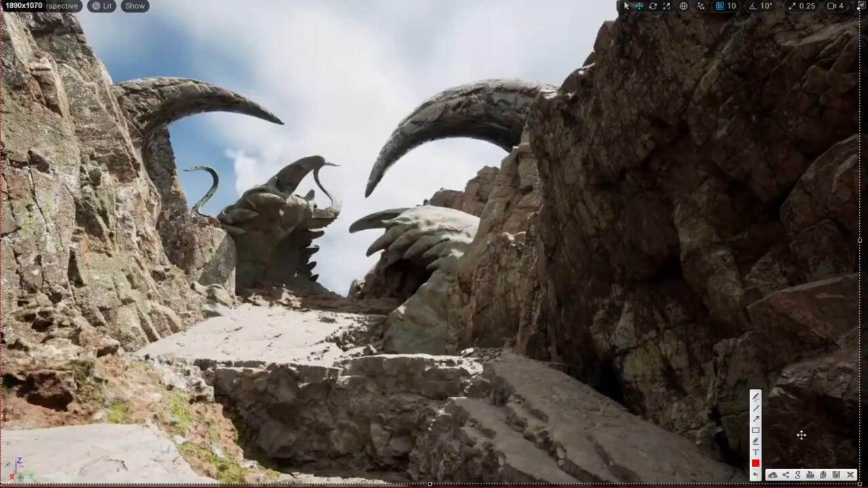
Step: Trace the horn silhouettes with a green pen line and sketch a red box over the rock
{"action": "left_click", "coordinate": [757, 462]}
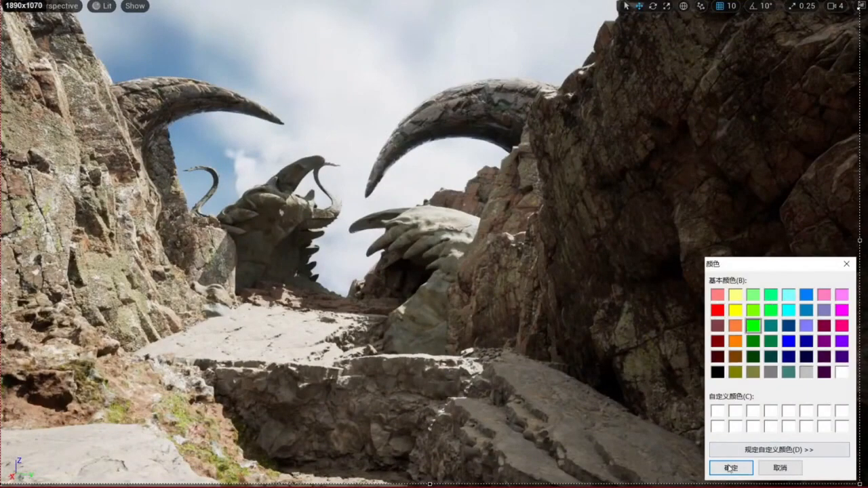
{"action": "left_click", "coordinate": [730, 468]}
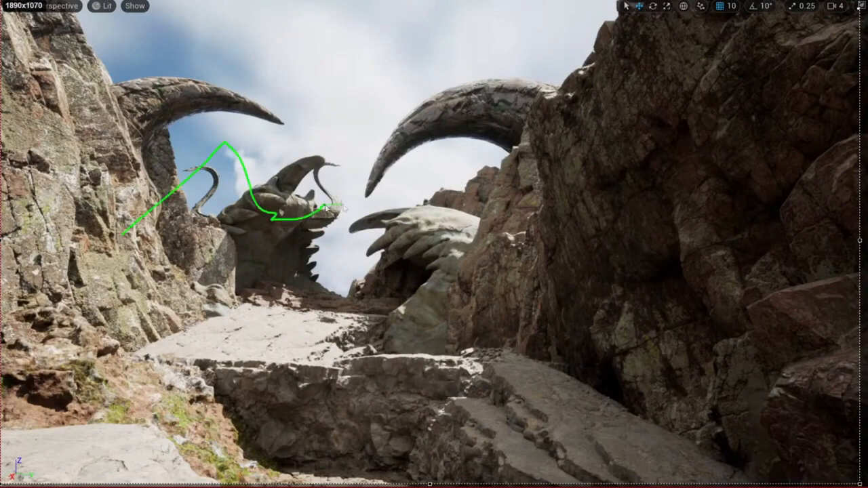
{"action": "left_click_drag", "start_coordinate": [328, 206], "coordinate": [540, 223]}
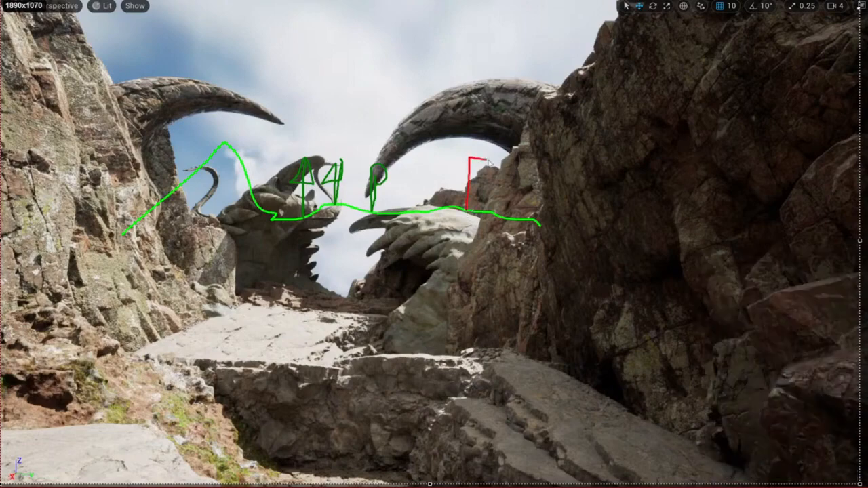
{"action": "left_click_drag", "start_coordinate": [468, 156], "coordinate": [550, 139]}
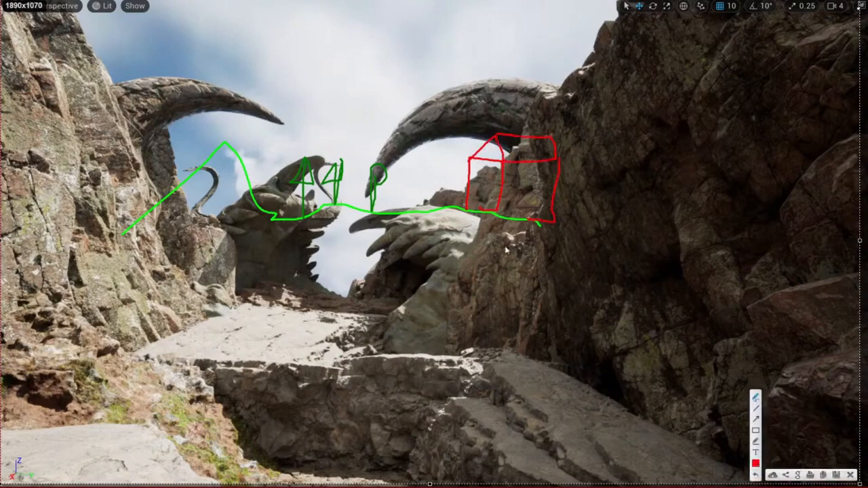
{"action": "mouse_move", "coordinate": [133, 78]}
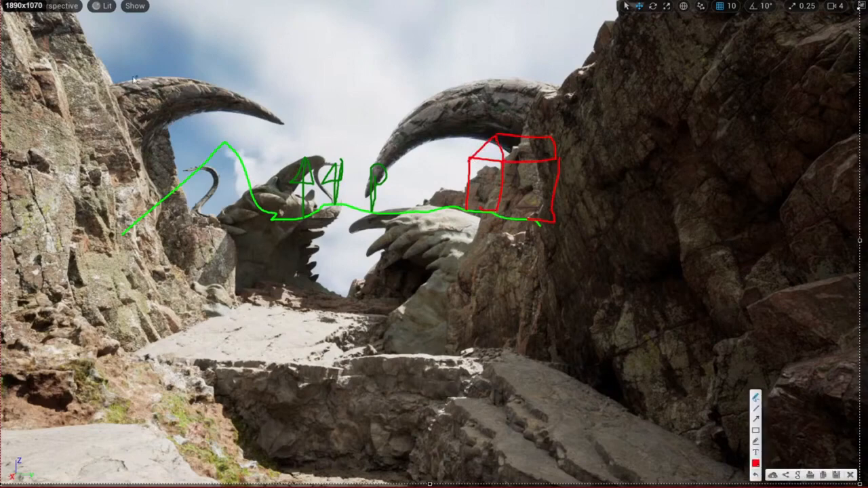
{"action": "mouse_move", "coordinate": [454, 168]}
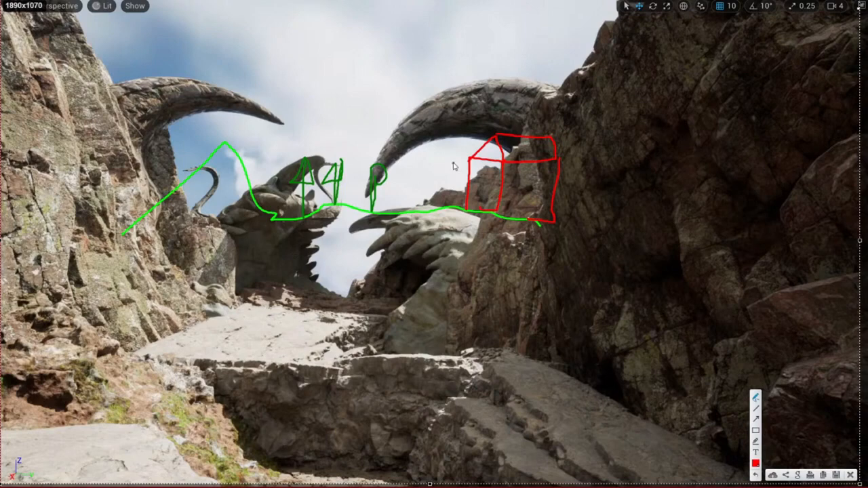
{"action": "mouse_move", "coordinate": [477, 177]}
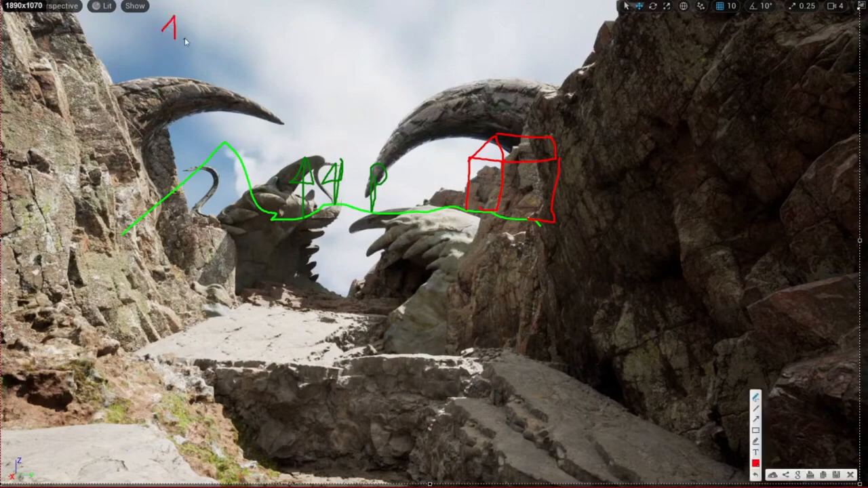
Step: Write '1. Nature' and '2. Man-made' in red at top left, joined by a curved arrow
{"action": "left_click_drag", "start_coordinate": [190, 38], "coordinate": [200, 24]}
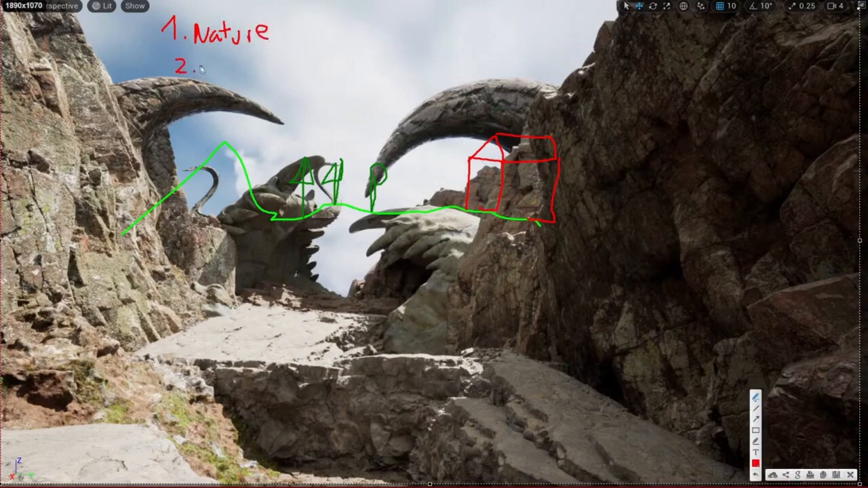
{"action": "mouse_move", "coordinate": [197, 75]}
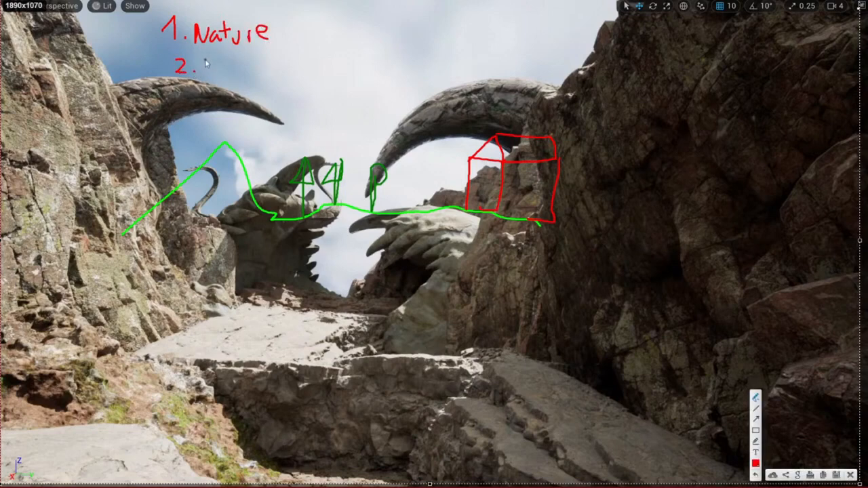
{"action": "type", "text": "Mu"}
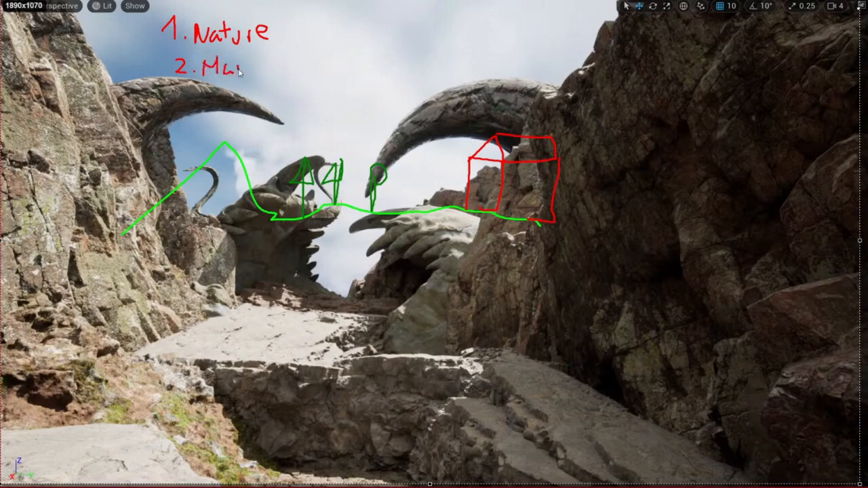
{"action": "left_click_drag", "start_coordinate": [224, 67], "coordinate": [291, 68]}
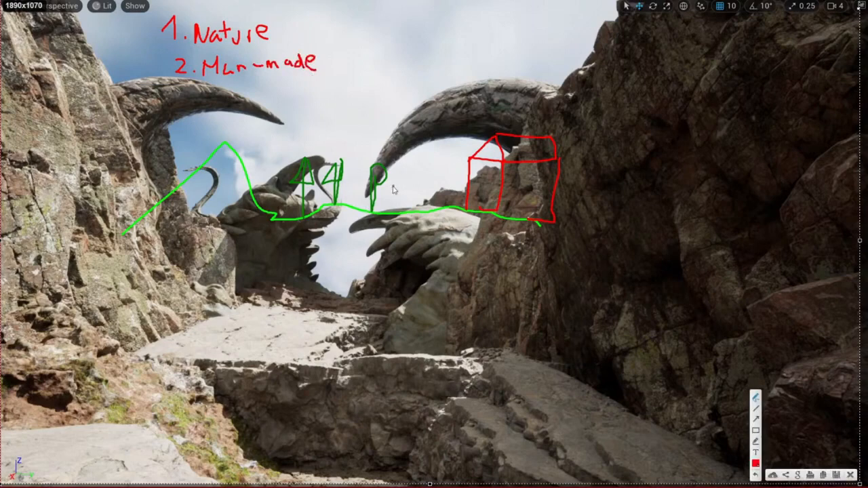
{"action": "mouse_move", "coordinate": [364, 173]}
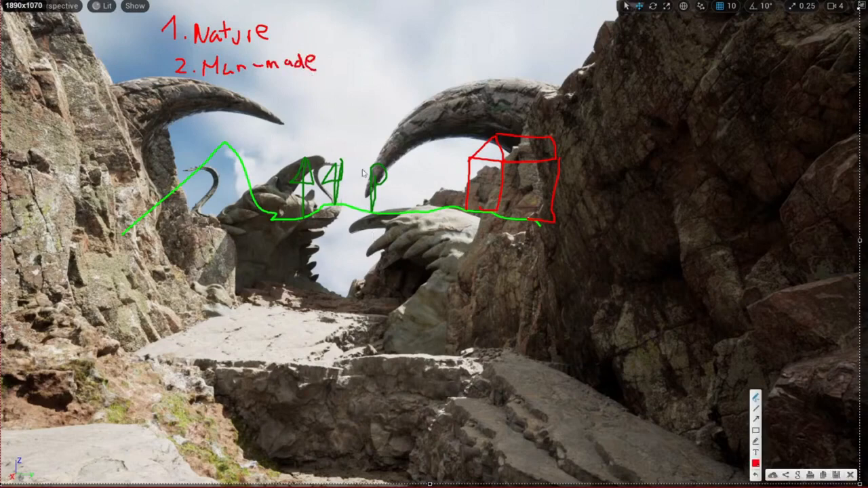
{"action": "left_click_drag", "start_coordinate": [319, 21], "coordinate": [312, 65]}
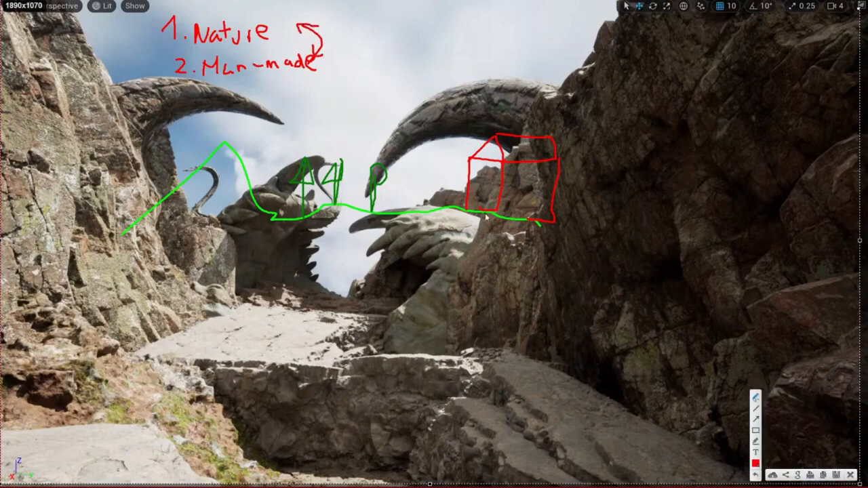
{"action": "mouse_move", "coordinate": [423, 269]}
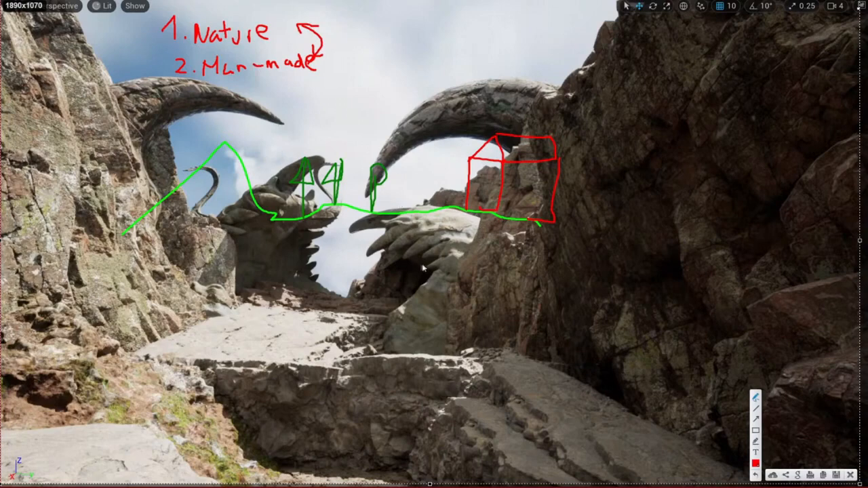
{"action": "mouse_move", "coordinate": [427, 211]}
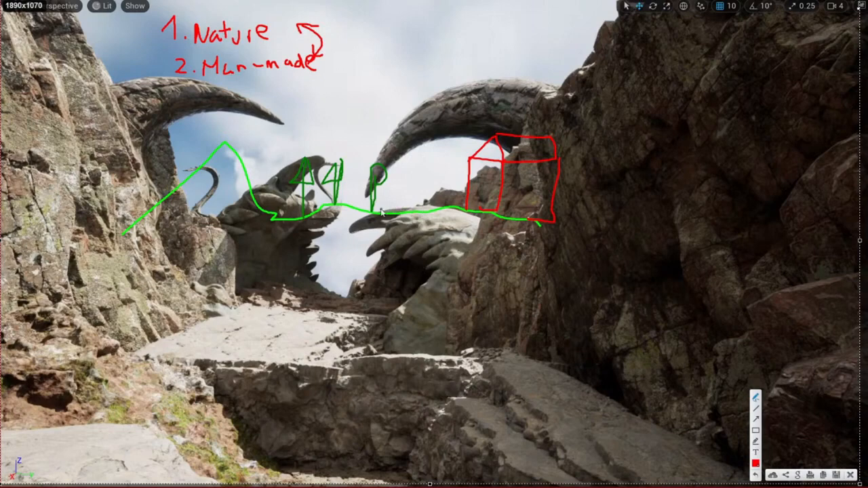
Step: Draw small red shapes along the green silhouette line over the horns
{"action": "left_click_drag", "start_coordinate": [382, 210], "coordinate": [455, 203]}
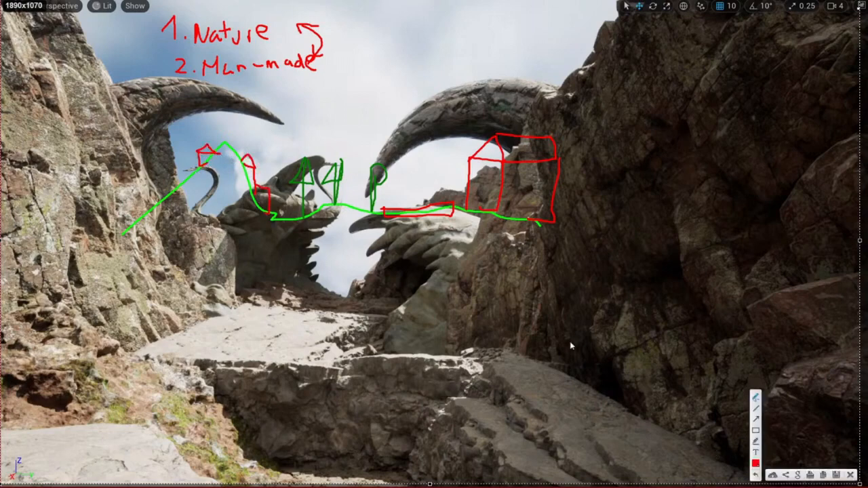
{"action": "mouse_move", "coordinate": [548, 317]}
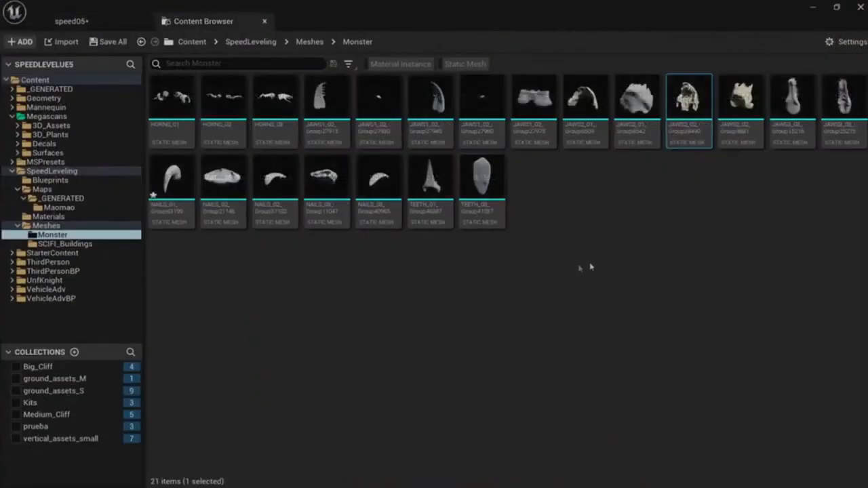
Step: Show the SpeedLeveling > Meshes > Monster folder with no asset selected
{"action": "left_click", "coordinate": [617, 206]}
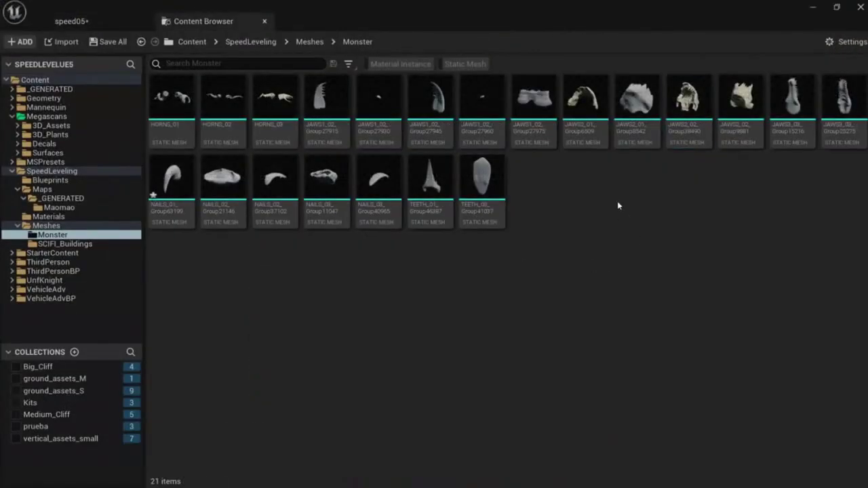
{"action": "mouse_move", "coordinate": [705, 114]}
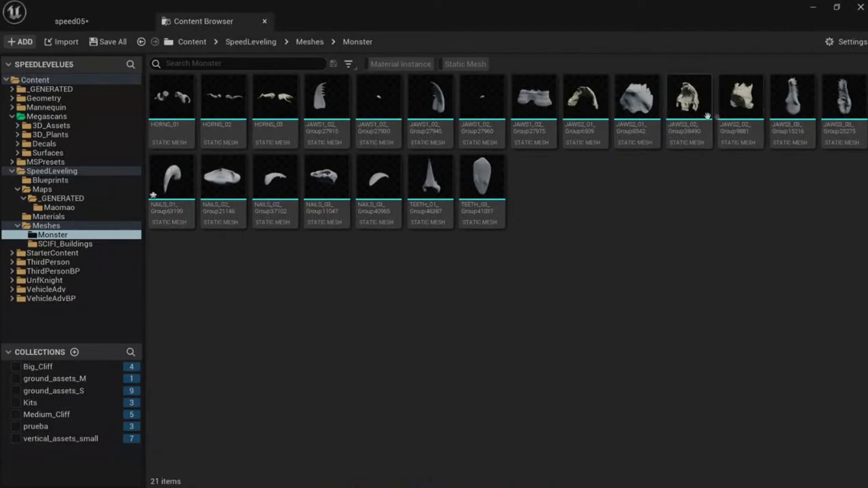
{"action": "left_click", "coordinate": [739, 109]}
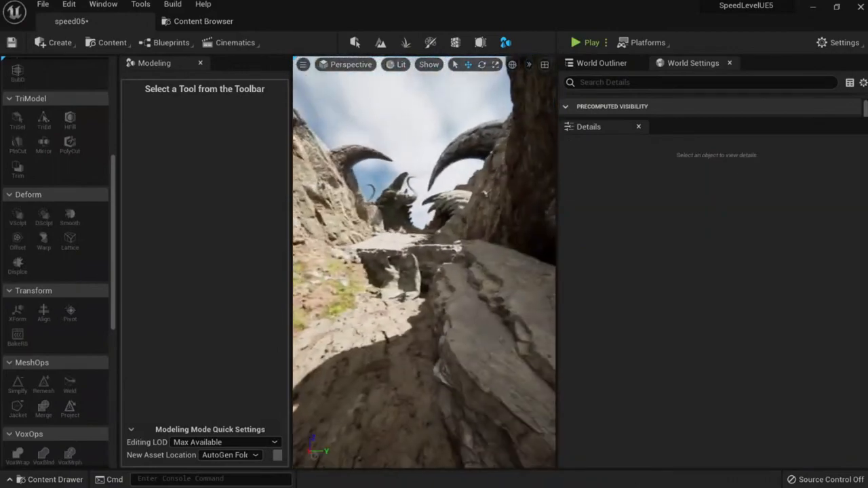
Step: Return to the level viewport and fly up the canyon toward the horned meshes
{"action": "left_click", "coordinate": [390, 260]}
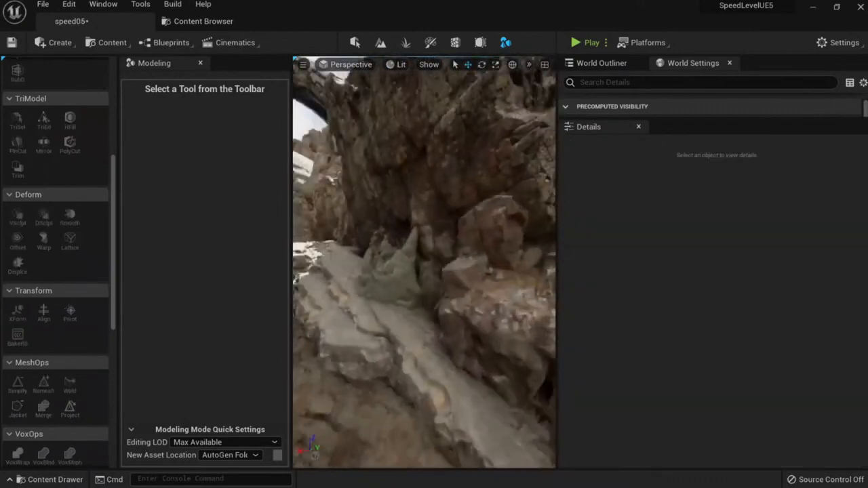
{"action": "left_click", "coordinate": [495, 224]}
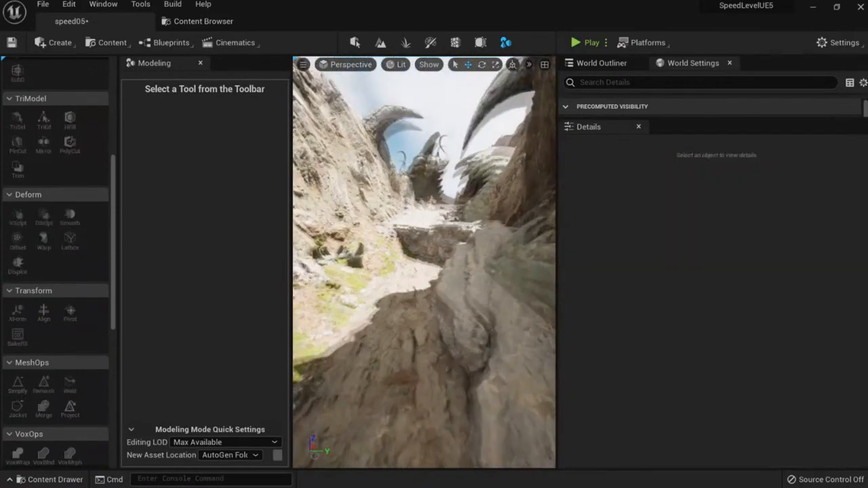
{"action": "left_click_drag", "start_coordinate": [424, 271], "coordinate": [423, 204]}
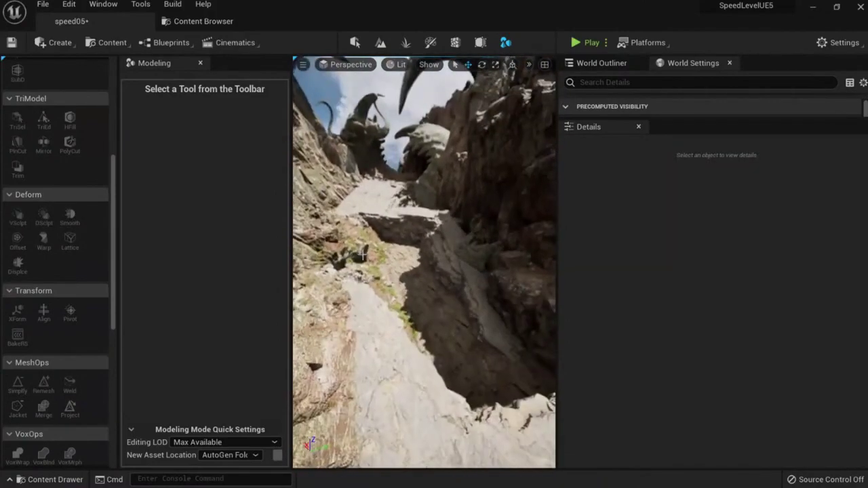
Step: Select the JAWS2_02 jaw pieces, raise them out of the rock crevice and tilt them to a new angle
{"action": "left_click", "coordinate": [346, 258]}
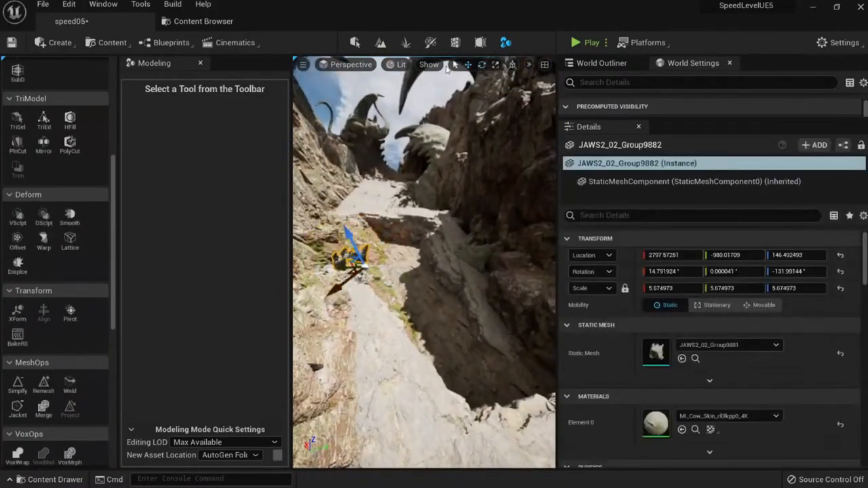
{"action": "left_click", "coordinate": [406, 255]}
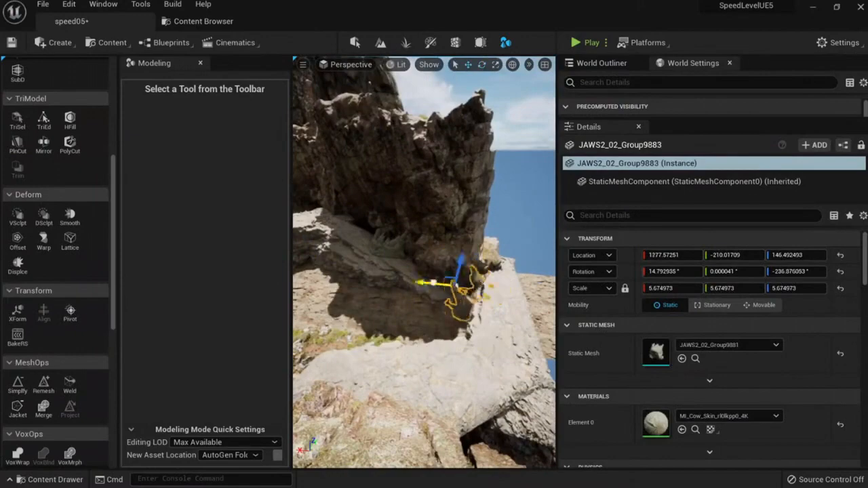
{"action": "left_click_drag", "start_coordinate": [431, 281], "coordinate": [468, 278]}
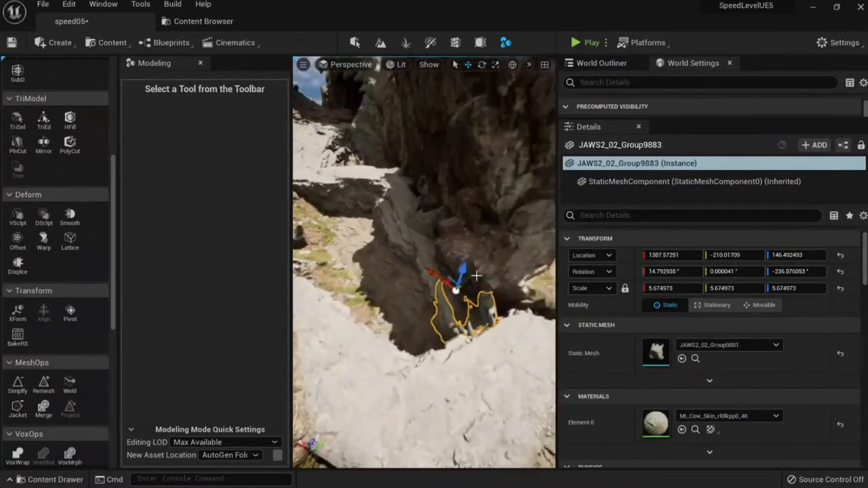
{"action": "left_click_drag", "start_coordinate": [460, 274], "coordinate": [434, 310]}
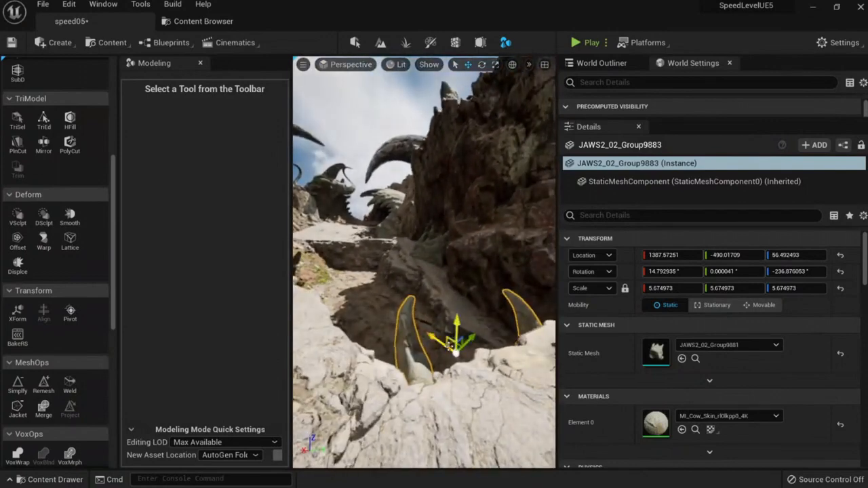
{"action": "left_click_drag", "start_coordinate": [458, 342], "coordinate": [434, 315]}
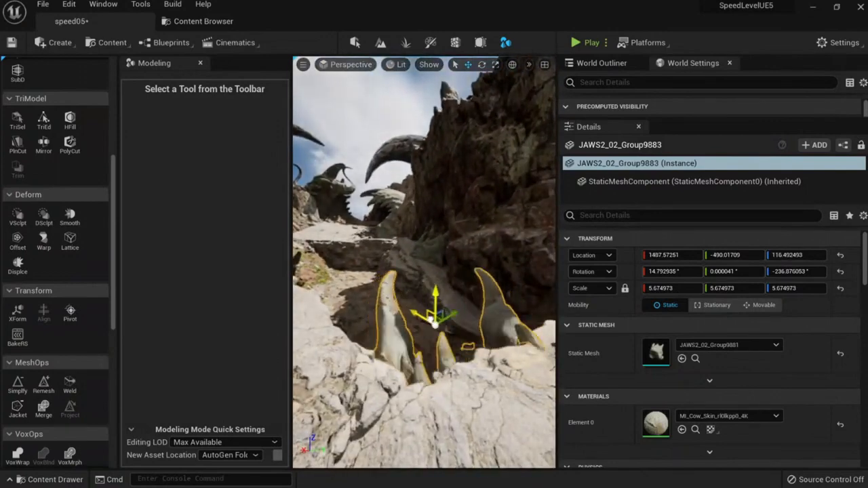
{"action": "left_click_drag", "start_coordinate": [434, 315], "coordinate": [518, 359]}
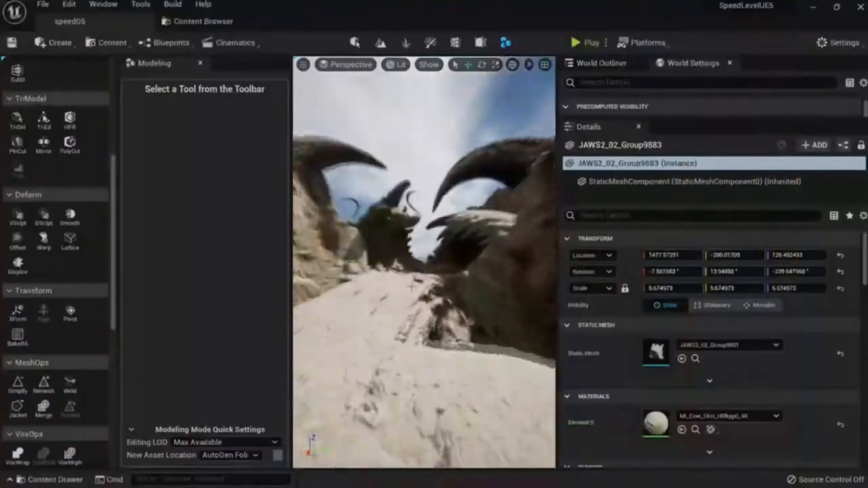
Step: Pick the JAWS1_02 jaw mesh in the Monster folder for placing into the canyon
{"action": "left_click", "coordinate": [204, 22]}
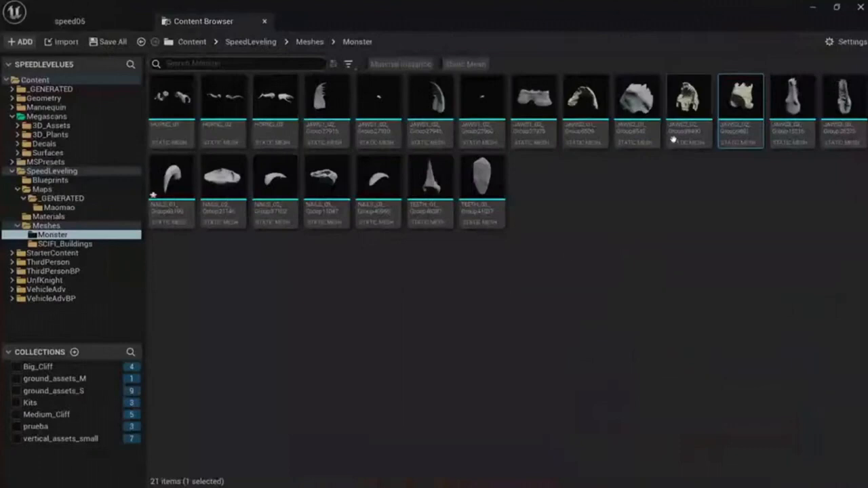
{"action": "left_click", "coordinate": [306, 255]}
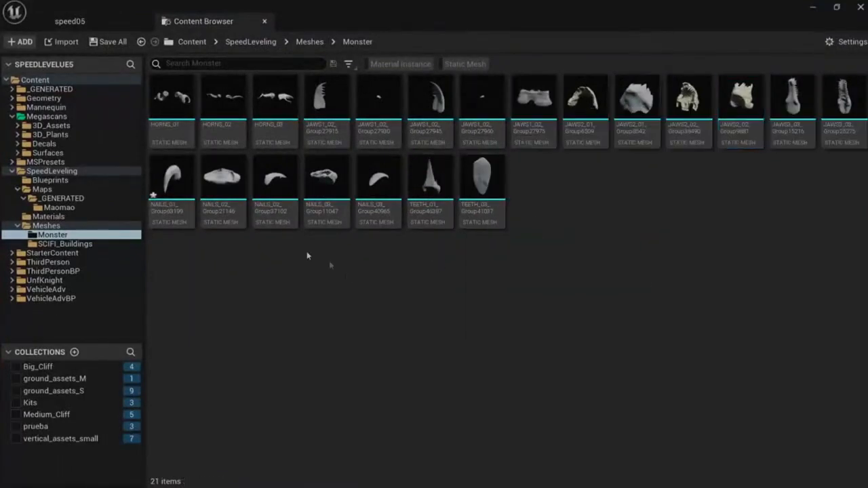
{"action": "left_click", "coordinate": [112, 40]}
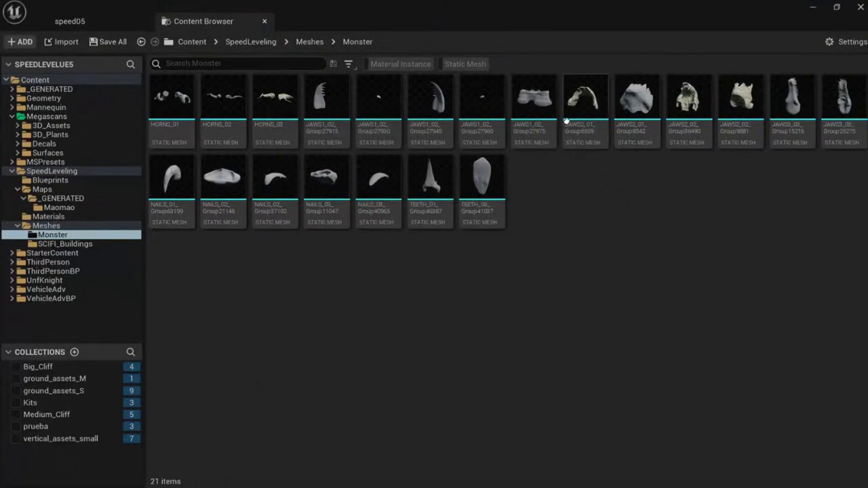
{"action": "mouse_move", "coordinate": [535, 101]}
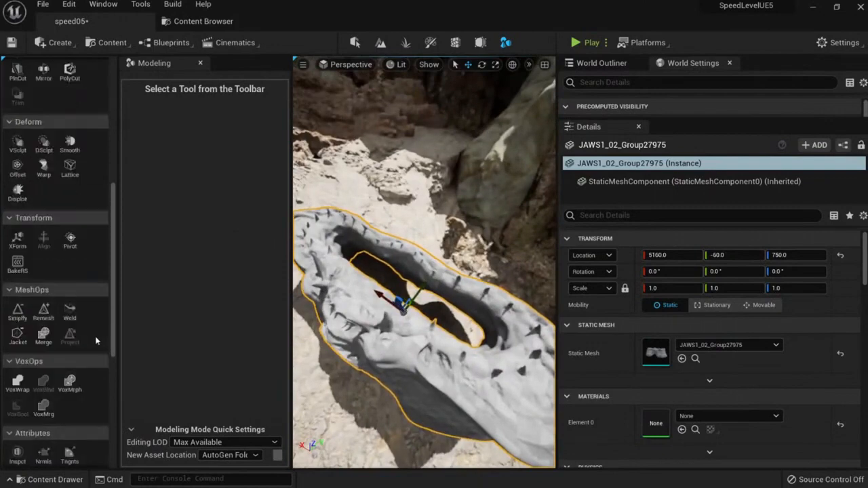
Step: Assign M_Cow_Skin to the jaw mesh and tilt it to rest on the canyon floor
{"action": "scroll", "scroll_direction": "down", "scroll_amount": 3}
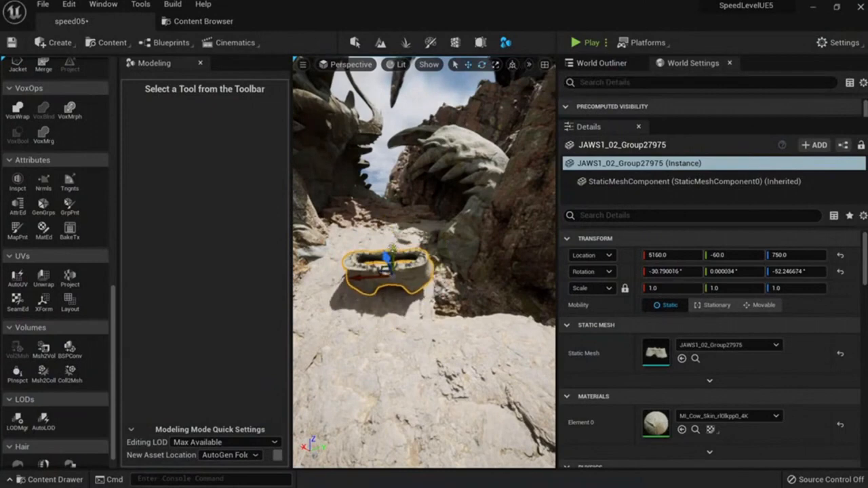
{"action": "left_click_drag", "start_coordinate": [385, 257], "coordinate": [396, 214]}
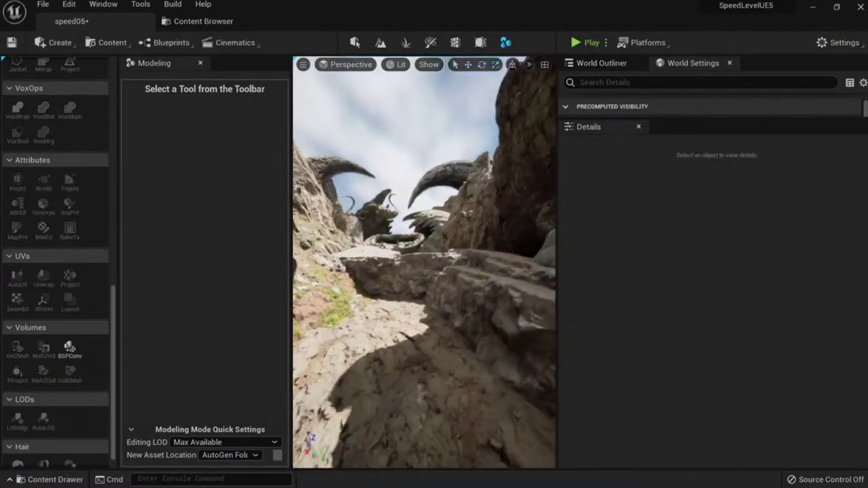
Step: Duplicate the jaw mesh as JAWS1_02_Group27976 and lay it along the sloping rock ledge
{"action": "left_click", "coordinate": [407, 264]}
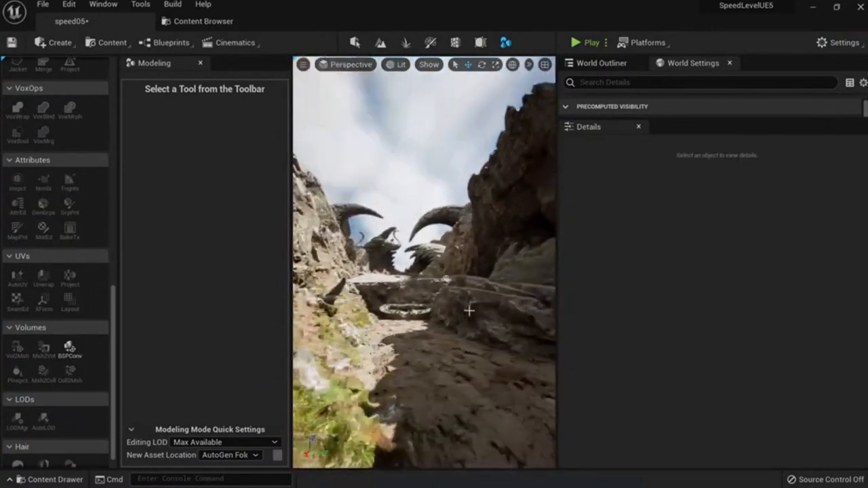
{"action": "left_click", "coordinate": [407, 312]}
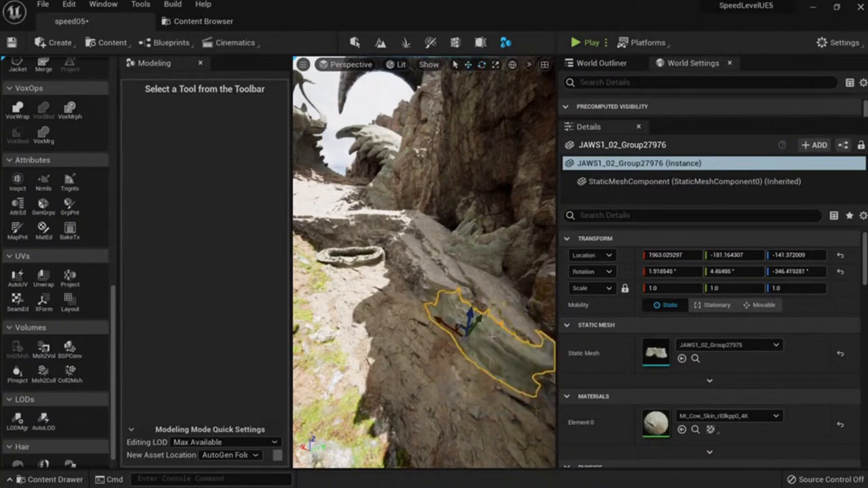
Step: Move the view back down the canyon trail and maximize the viewport
{"action": "left_click_drag", "start_coordinate": [468, 326], "coordinate": [461, 346]}
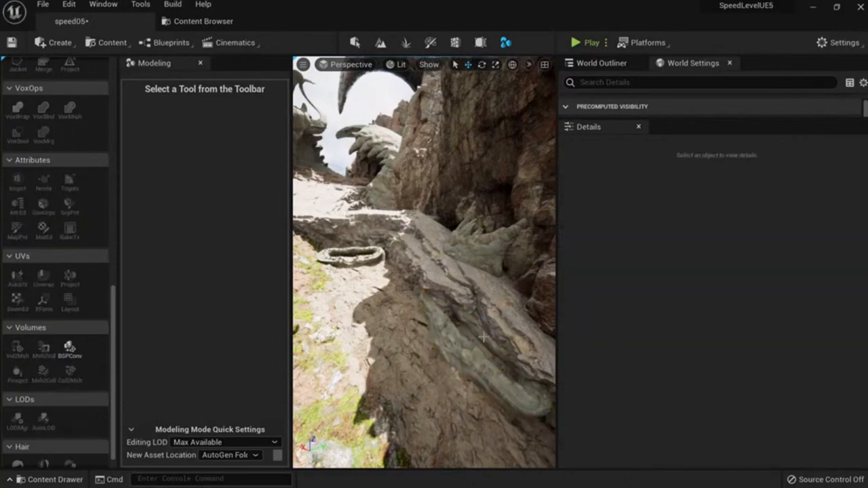
{"action": "left_click_drag", "start_coordinate": [423, 264], "coordinate": [423, 203]}
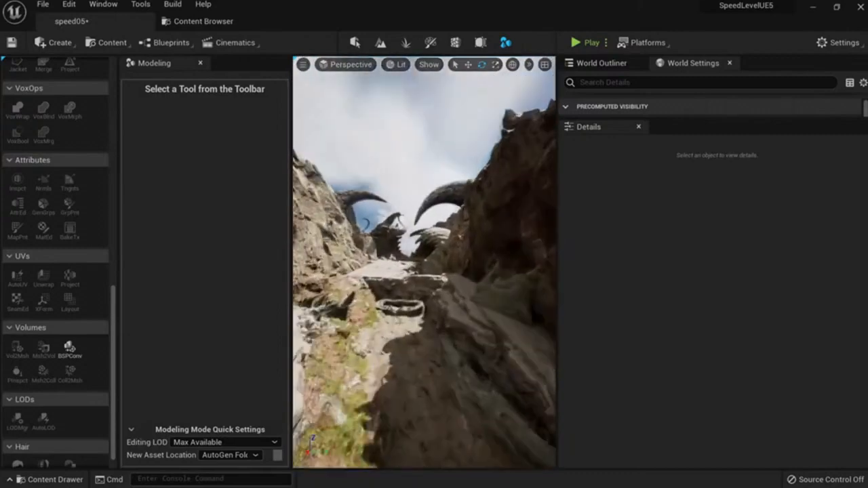
{"action": "left_click", "coordinate": [382, 325]}
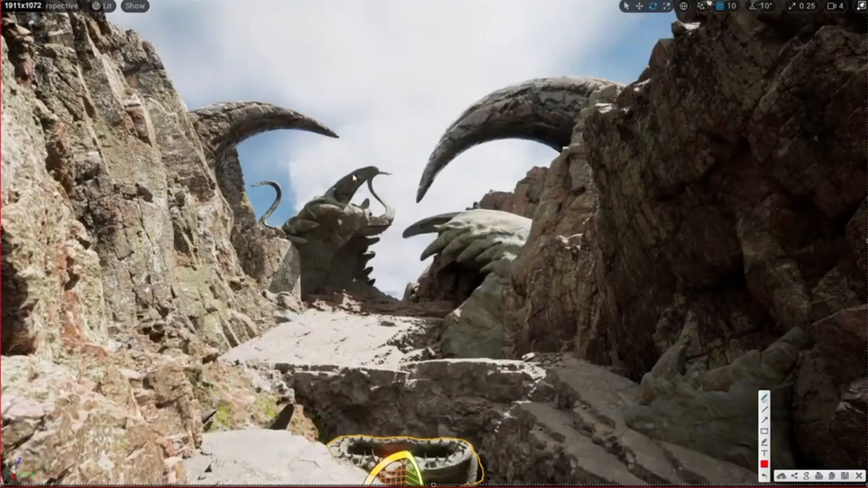
Step: Draw a red frame around the horned monsters with small boxes and circles marking spots inside
{"action": "left_click_drag", "start_coordinate": [219, 70], "coordinate": [228, 312]}
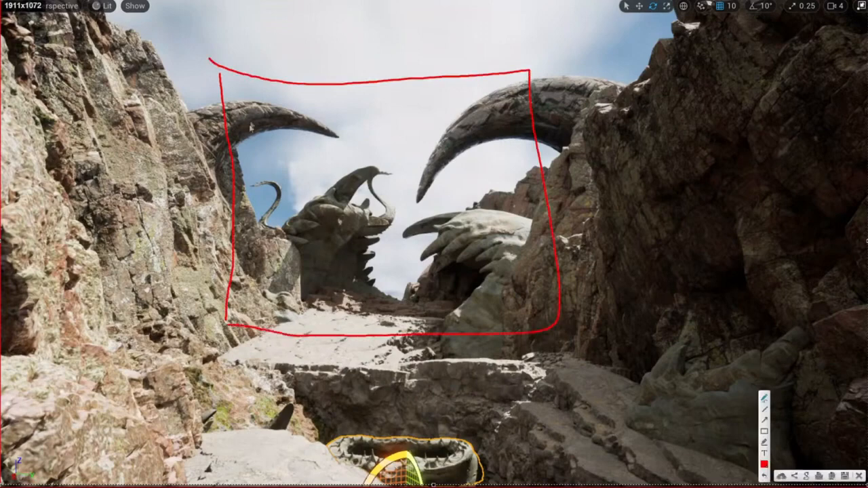
{"action": "left_click_drag", "start_coordinate": [253, 103], "coordinate": [287, 156]}
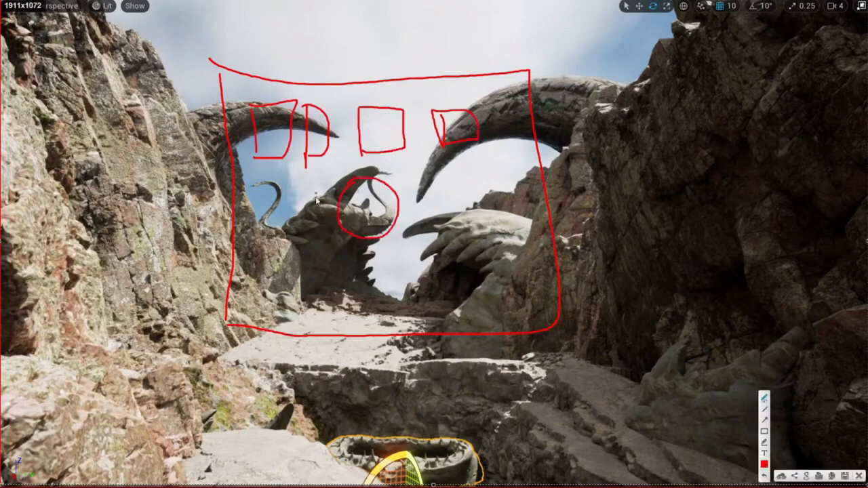
{"action": "mouse_move", "coordinate": [319, 211]}
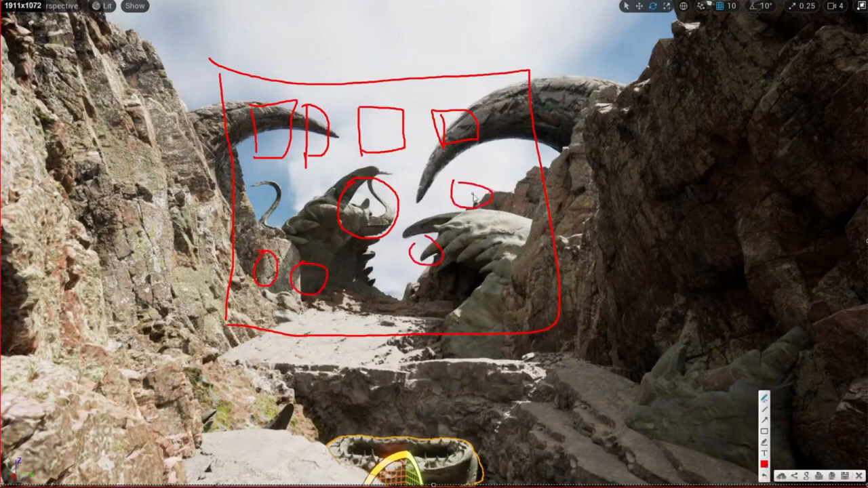
{"action": "left_click_drag", "start_coordinate": [474, 210], "coordinate": [489, 251]}
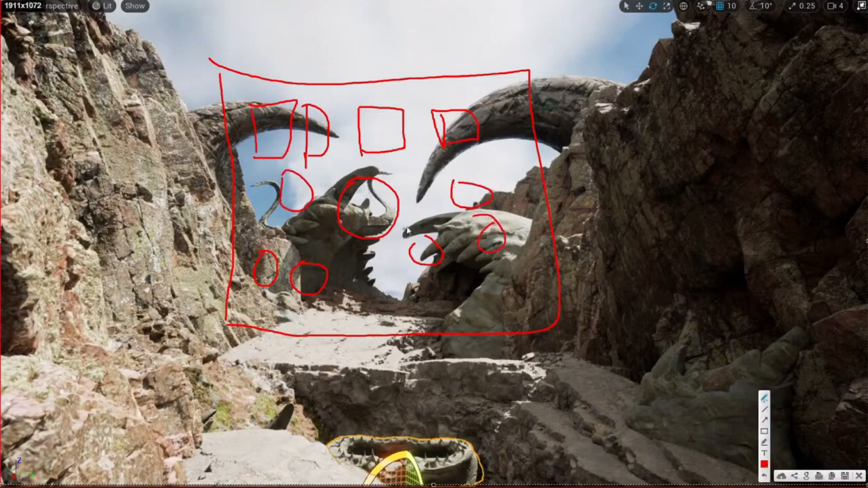
{"action": "mouse_move", "coordinate": [404, 209]}
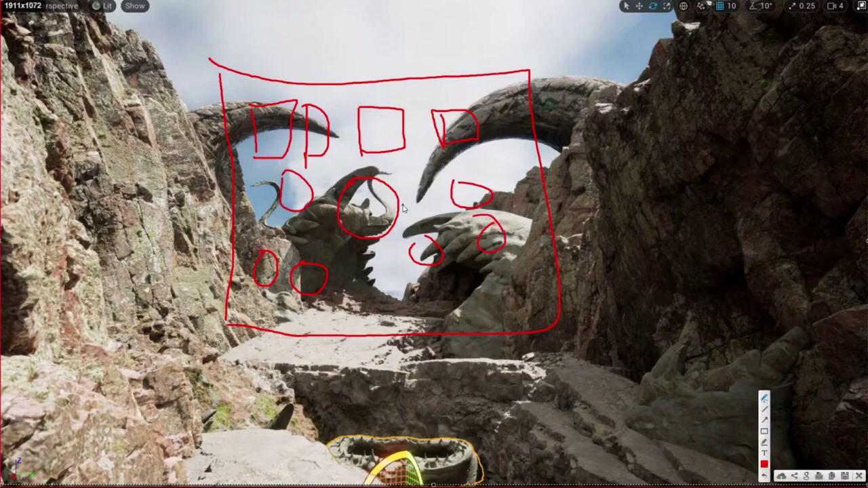
{"action": "mouse_move", "coordinate": [787, 410]}
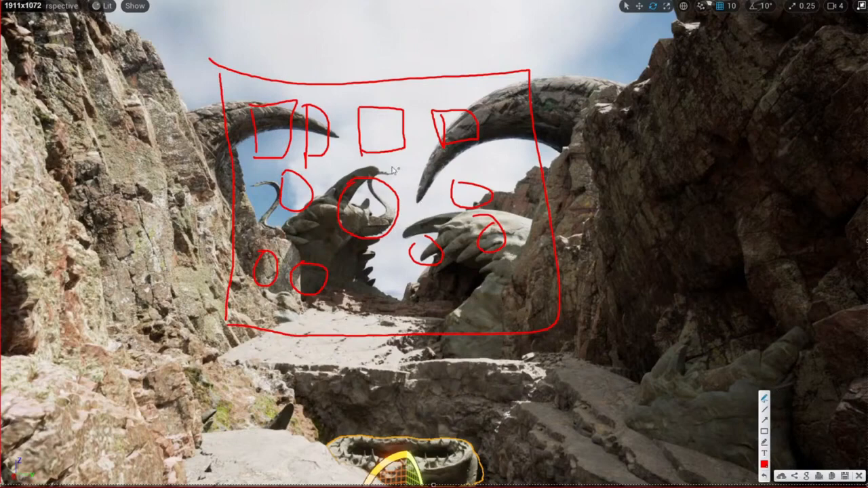
{"action": "mouse_move", "coordinate": [342, 253]}
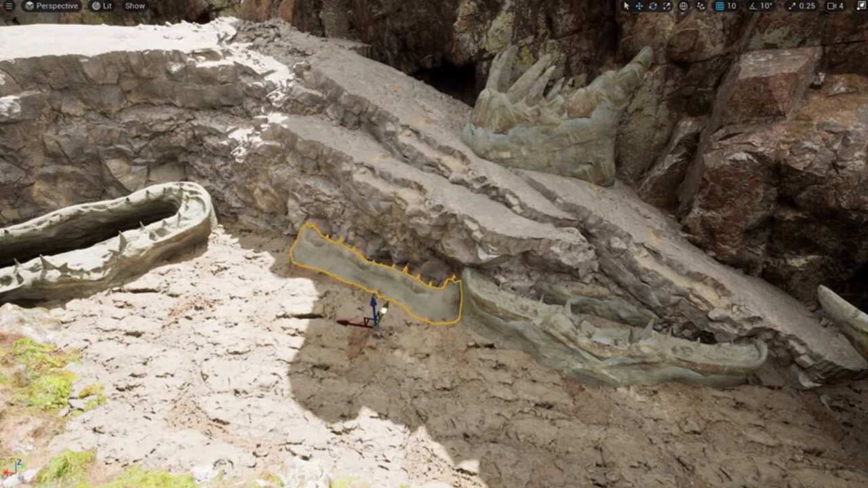
Step: Shift the JAWS1_02 jaw piece along the rock ledge beside the canyon trail
{"action": "left_click_drag", "start_coordinate": [379, 309], "coordinate": [366, 332]}
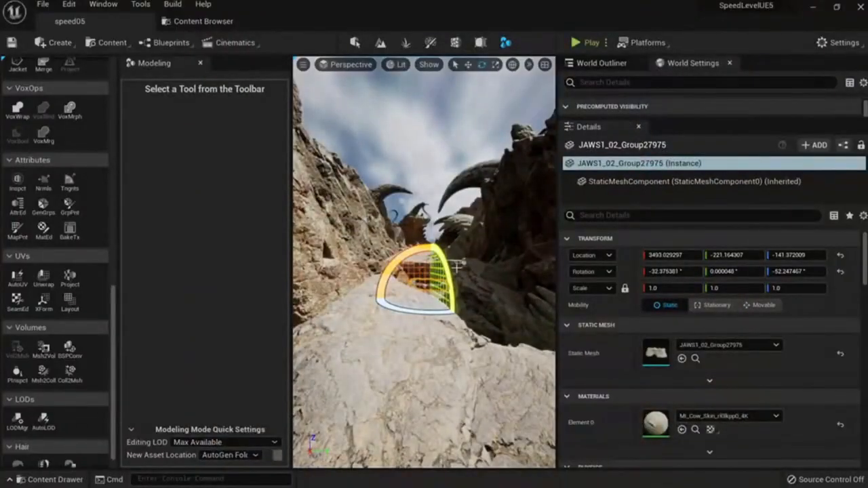
Step: Save the modified JAWS1_02_Group27975 jaw asset via Save All and Save Selected
{"action": "left_click", "coordinate": [46, 480]}
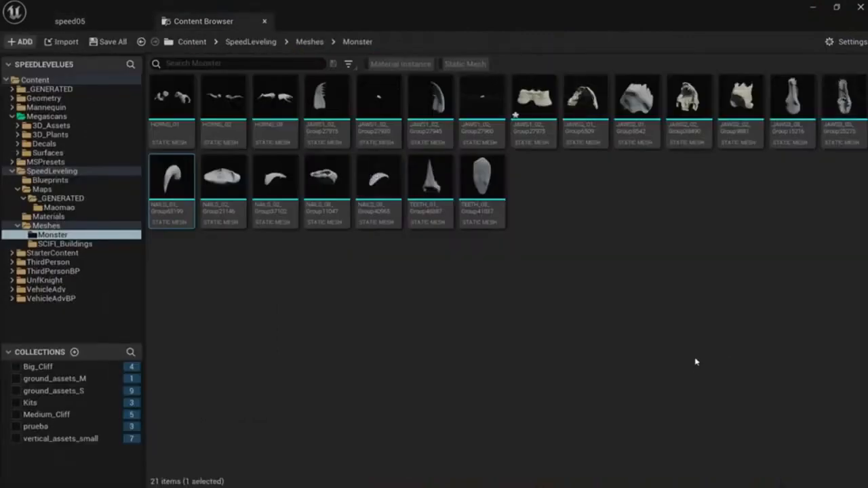
{"action": "left_click", "coordinate": [113, 41]}
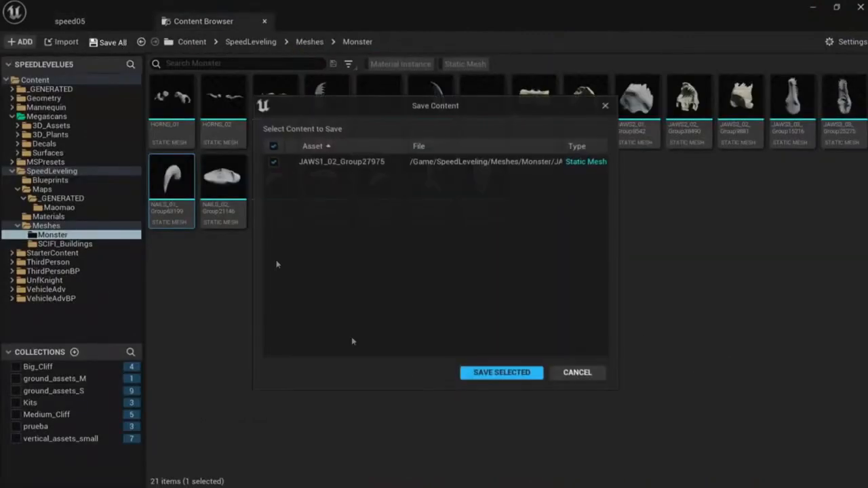
{"action": "left_click", "coordinate": [502, 372]}
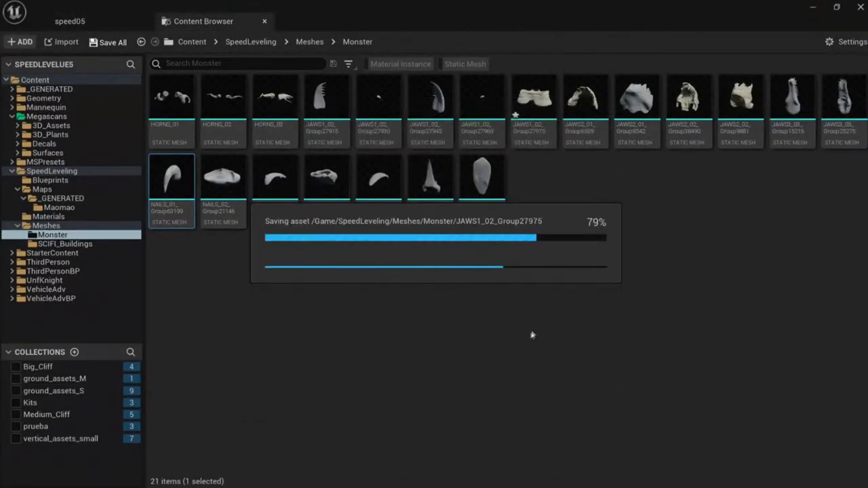